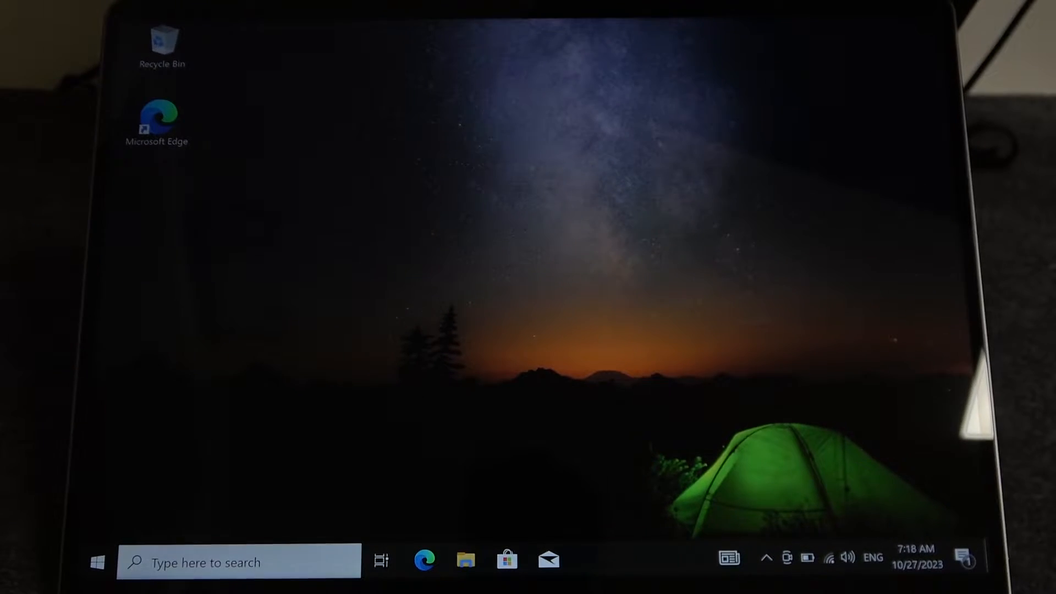
- Shut the laptop down from the Start menu's Power options
{"action": "left_click", "coordinate": [97, 562]}
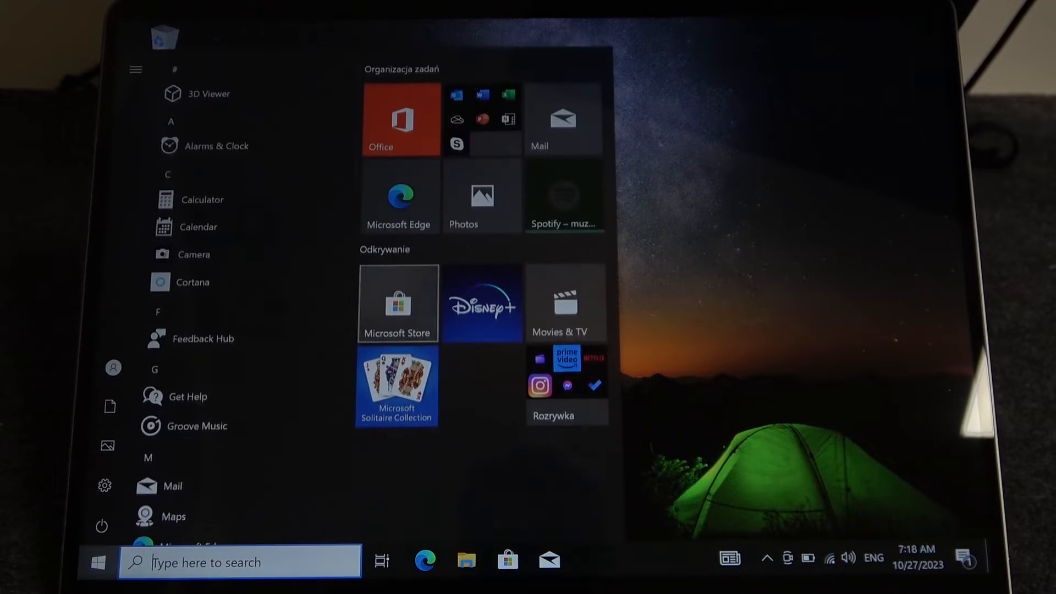
{"action": "left_click", "coordinate": [101, 525]}
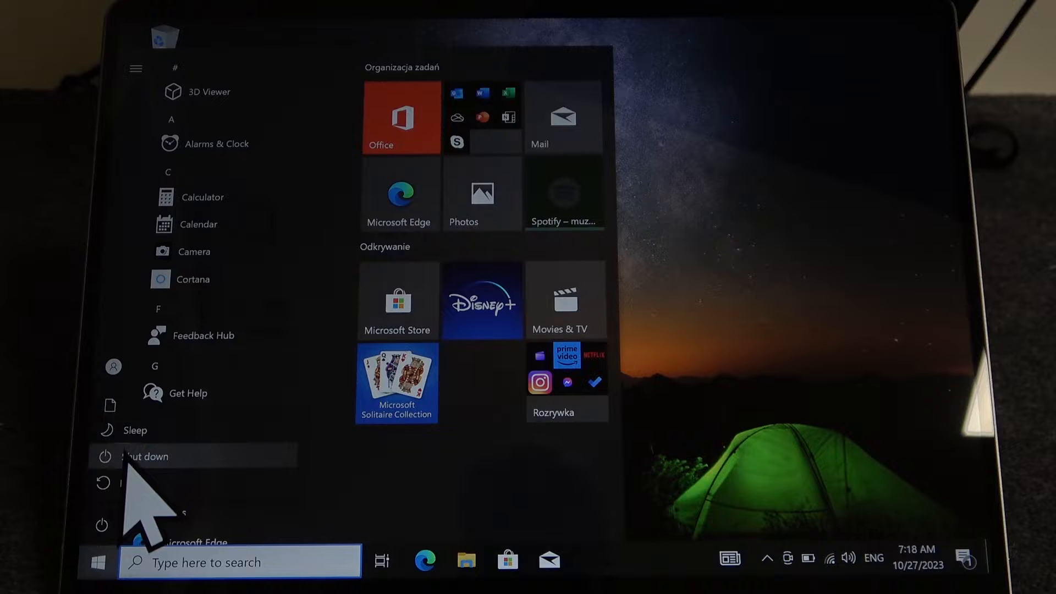
{"action": "left_click", "coordinate": [141, 456]}
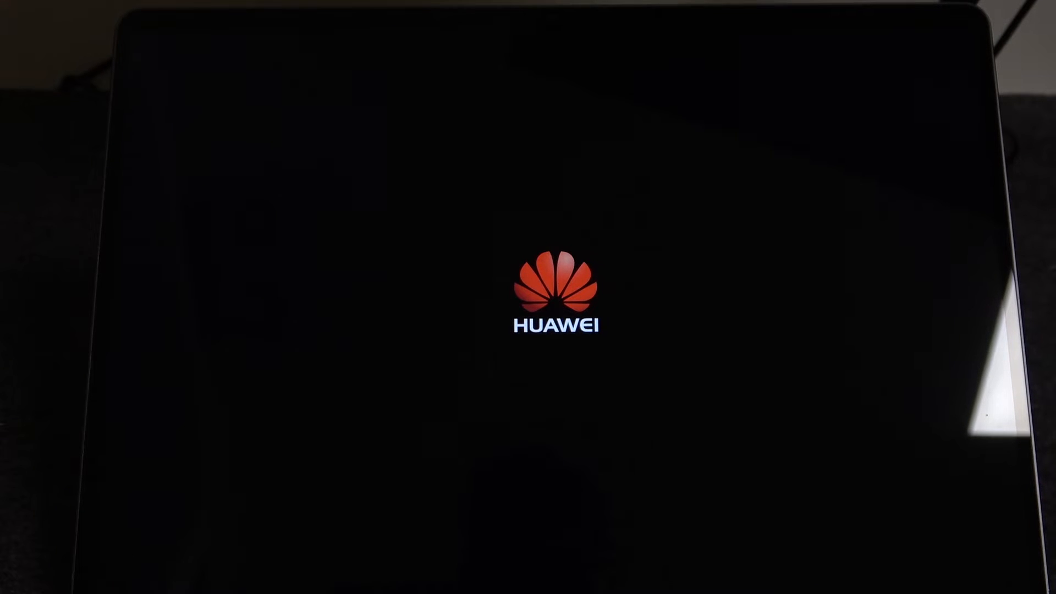